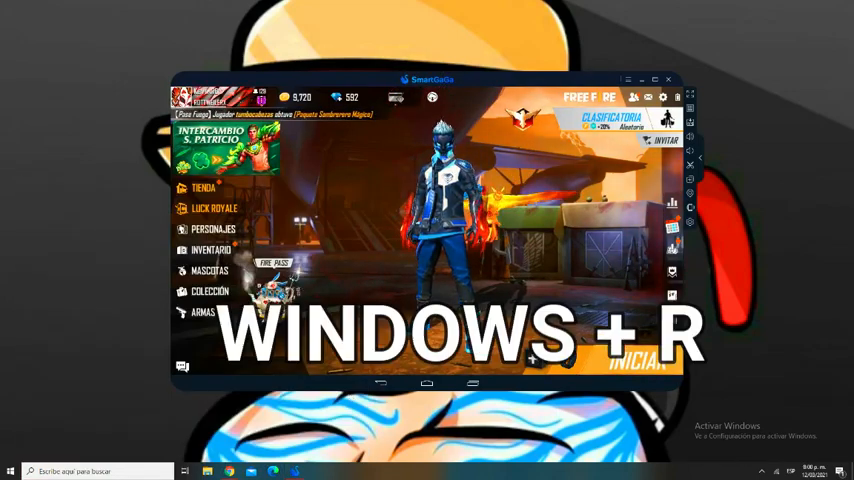
Run temp from the Run dialog so the Windows Temp folder appears in File Explorer
{"action": "key", "text": "win+r"}
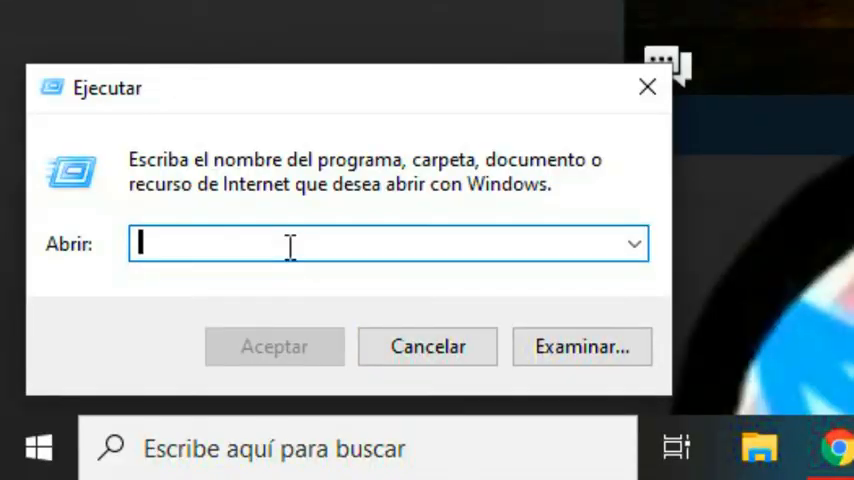
{"action": "type", "text": "temp"}
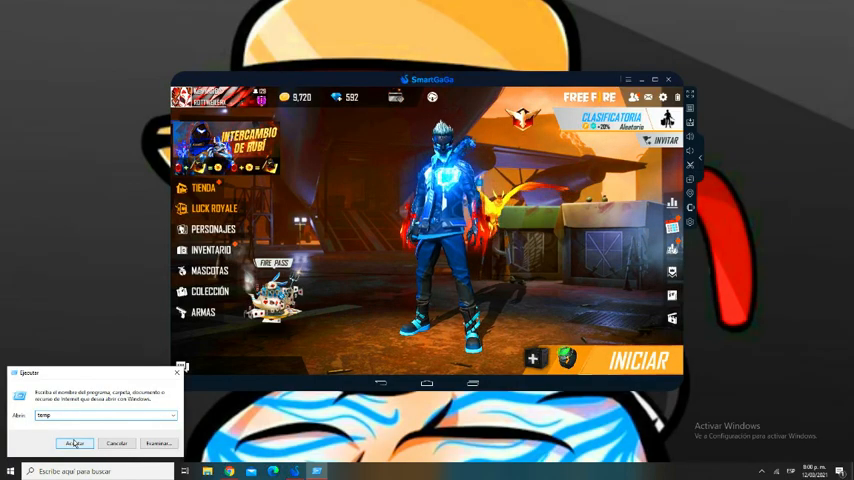
{"action": "left_click", "coordinate": [74, 444]}
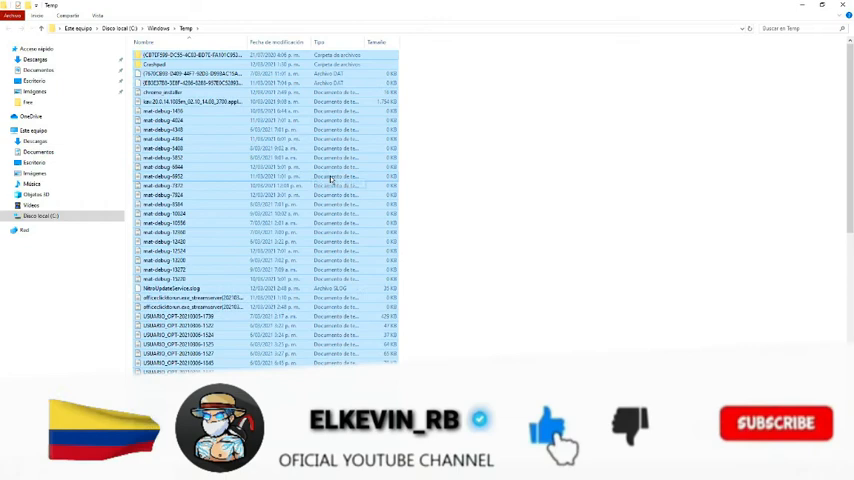
Delete all files in the Windows Temp folder, skipping protected and in-use items, and close the window
{"action": "right_click", "coordinate": [330, 180]}
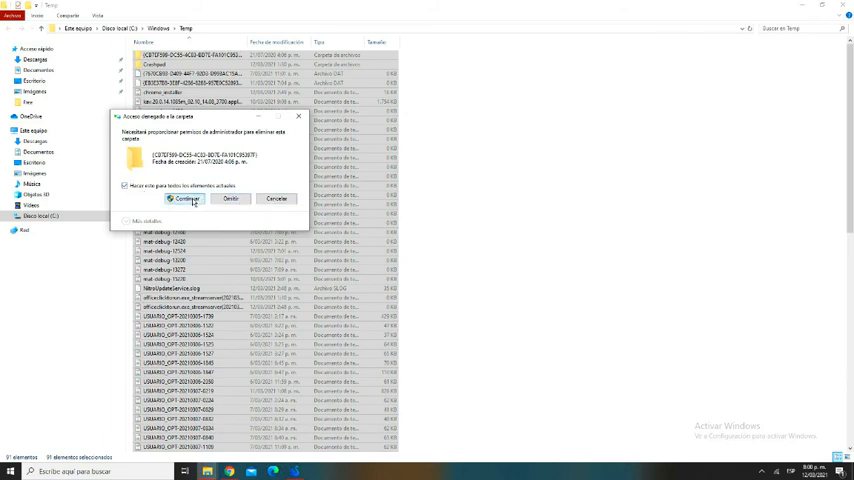
{"action": "left_click", "coordinate": [184, 198]}
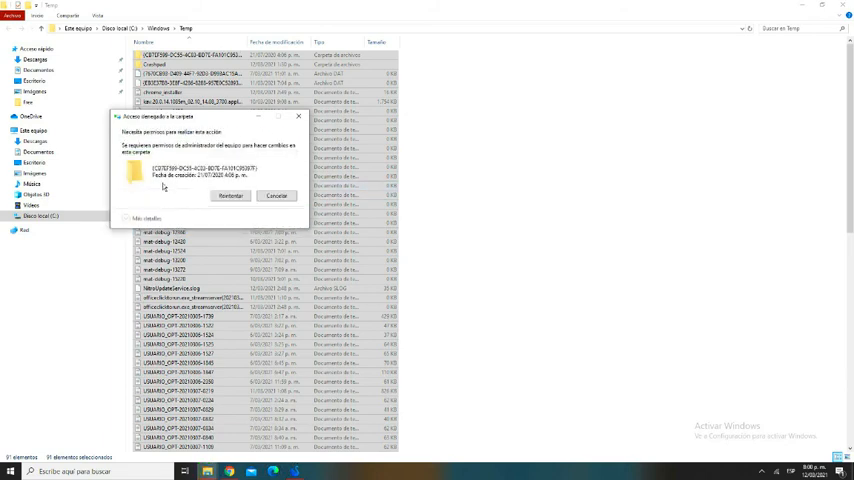
{"action": "left_click", "coordinate": [232, 196]}
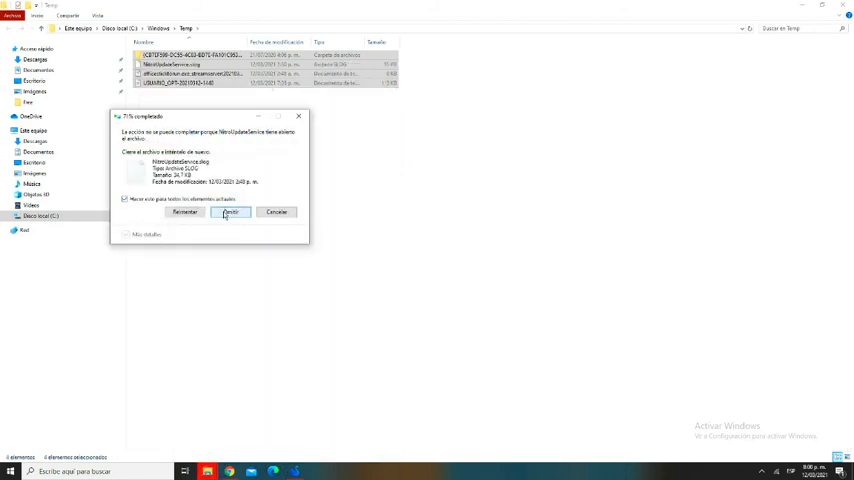
{"action": "left_click", "coordinate": [230, 212]}
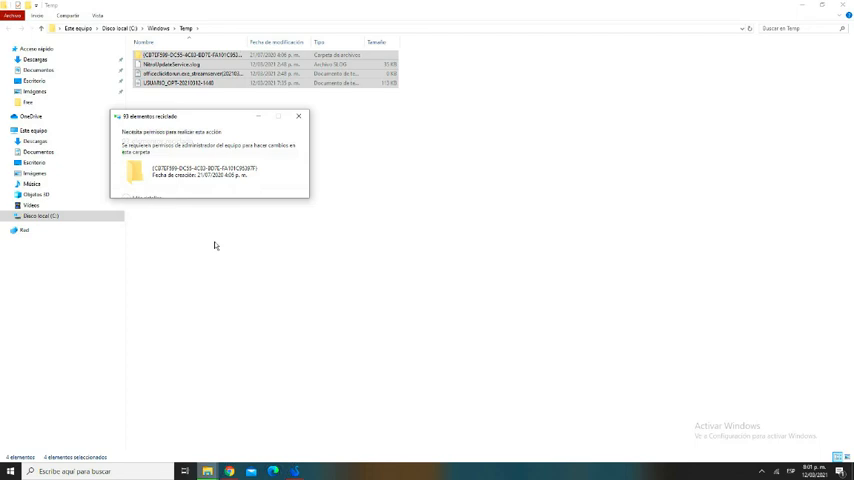
{"action": "left_click", "coordinate": [298, 116]}
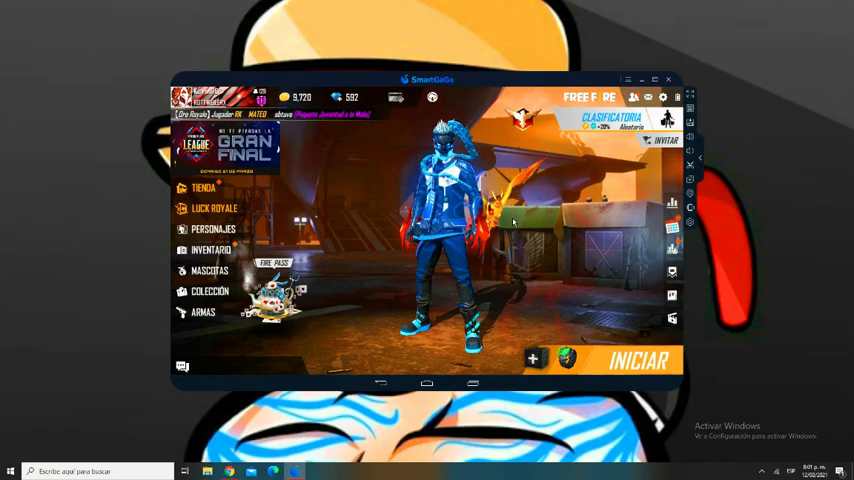
Run %temp% from the Run dialog so the user's own Temp folder appears
{"action": "type", "text": "temp"}
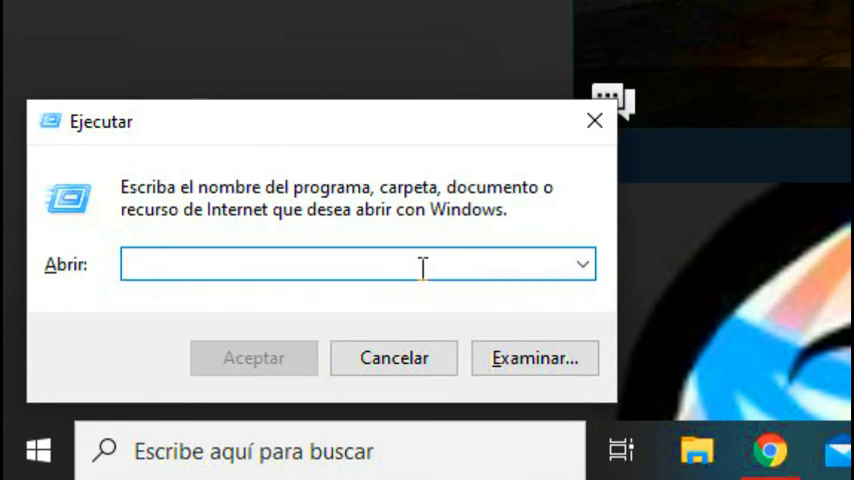
{"action": "type", "text": "%"}
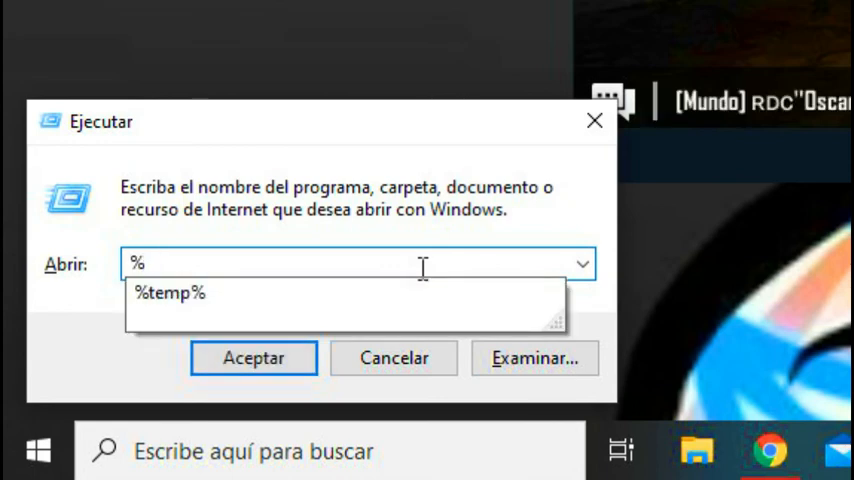
{"action": "type", "text": "temp%"}
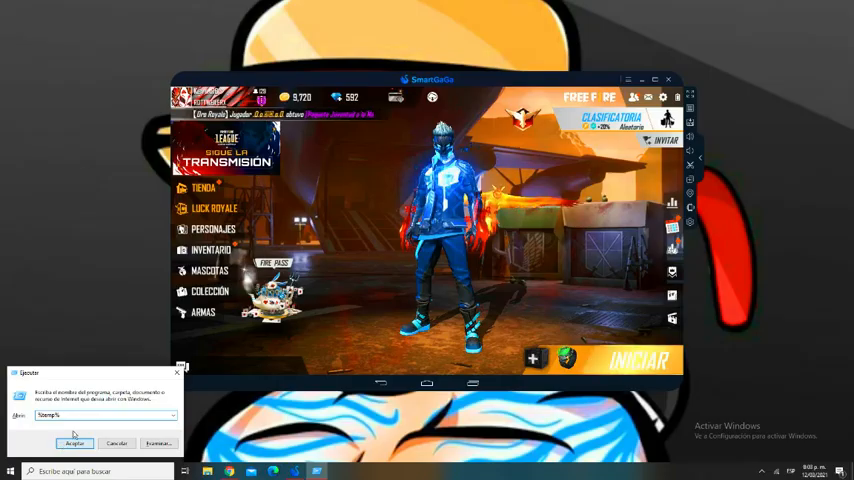
{"action": "left_click", "coordinate": [74, 444]}
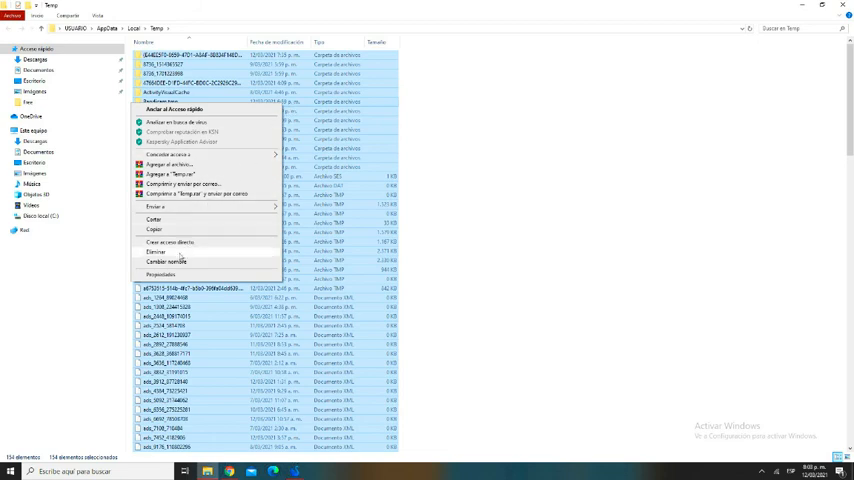
Delete the user's Temp files, skipping the in-use file and the one needing administrator permission
{"action": "left_click", "coordinate": [156, 252]}
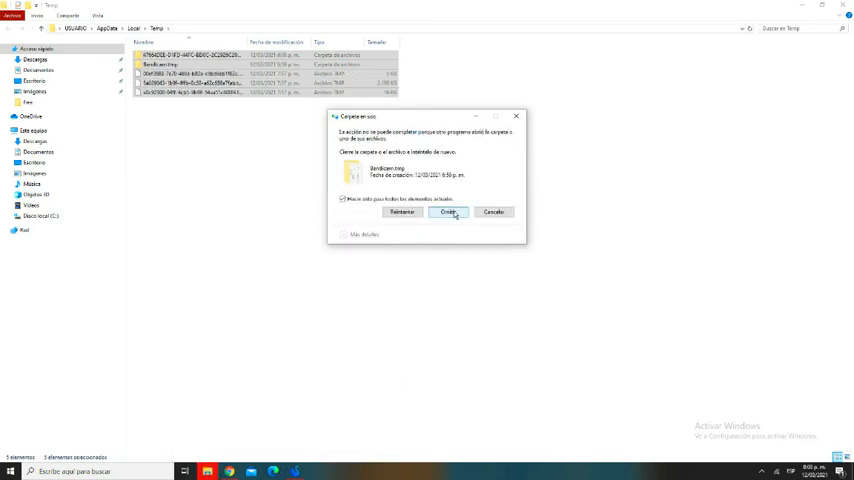
{"action": "left_click", "coordinate": [448, 212]}
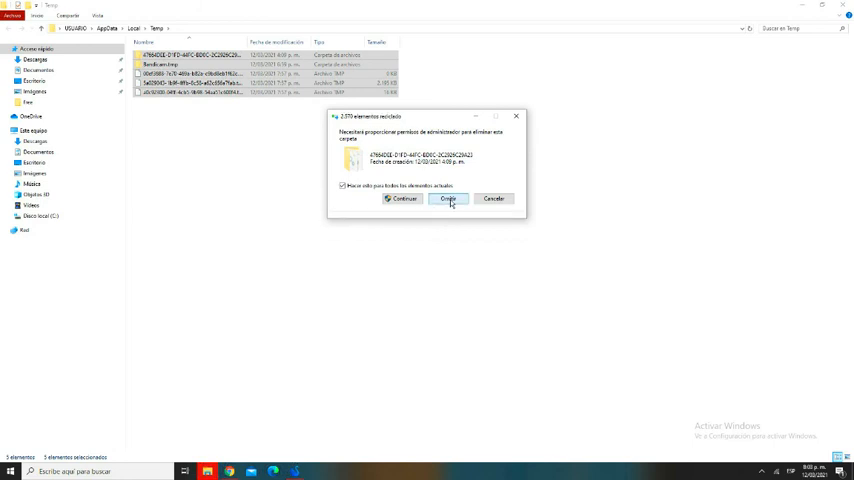
{"action": "left_click", "coordinate": [448, 200]}
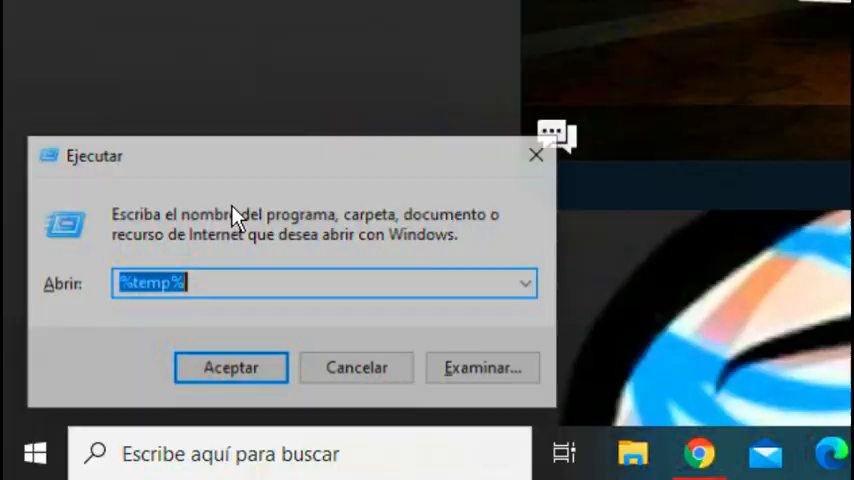
Run prefetch from the Run history and select the single remaining file in the Prefetch folder
{"action": "left_click", "coordinate": [528, 284]}
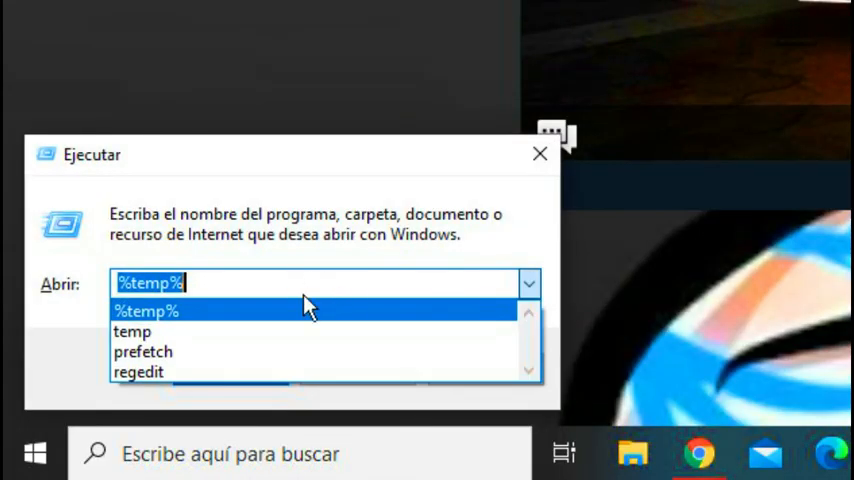
{"action": "mouse_move", "coordinate": [144, 352]}
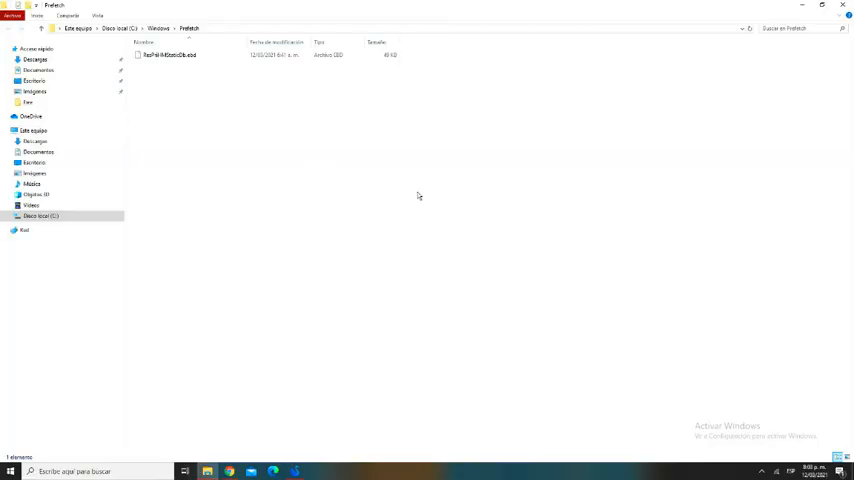
{"action": "left_click", "coordinate": [168, 56]}
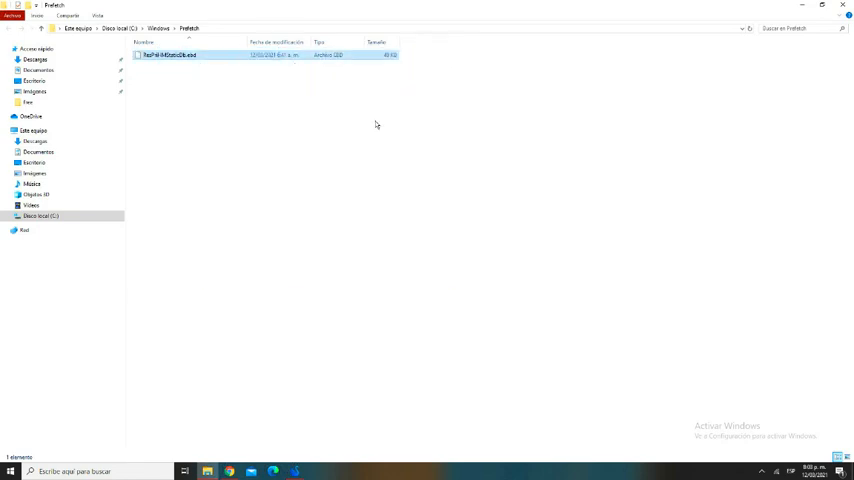
{"action": "left_click", "coordinate": [170, 56]}
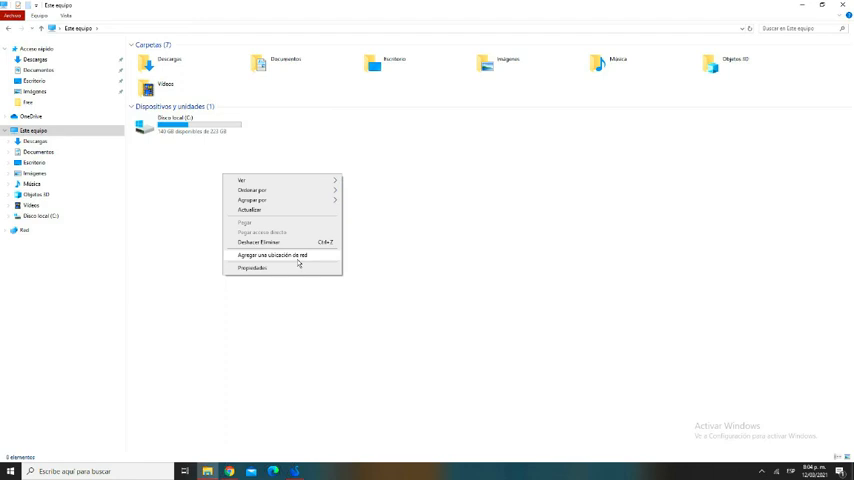
In System Properties, set visual effects to Ajustar para obtener el mejor rendimiento and confirm
{"action": "left_click", "coordinate": [252, 268]}
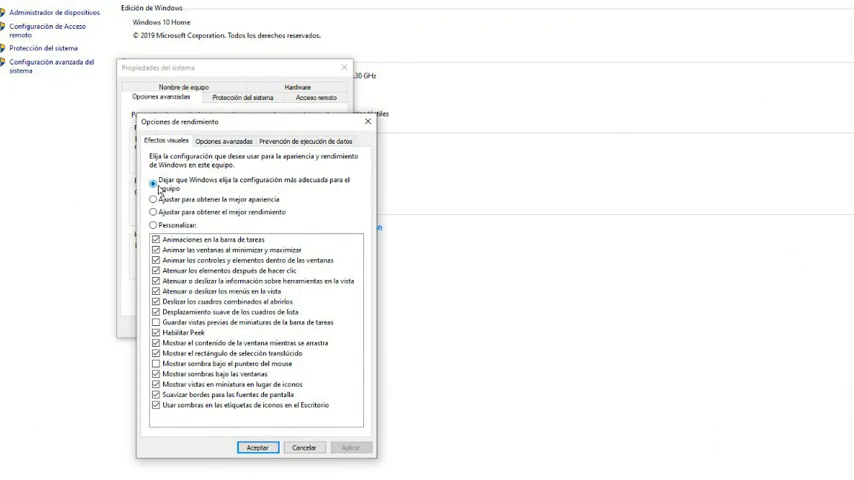
{"action": "left_click", "coordinate": [154, 212]}
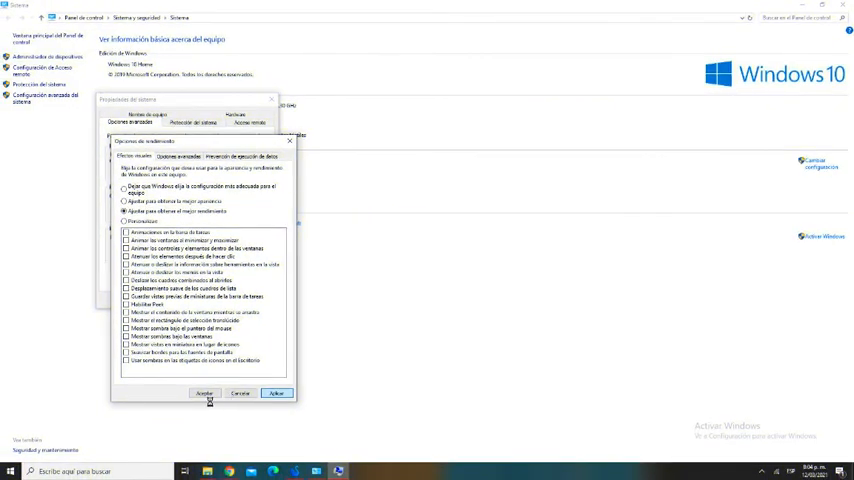
{"action": "left_click", "coordinate": [204, 392]}
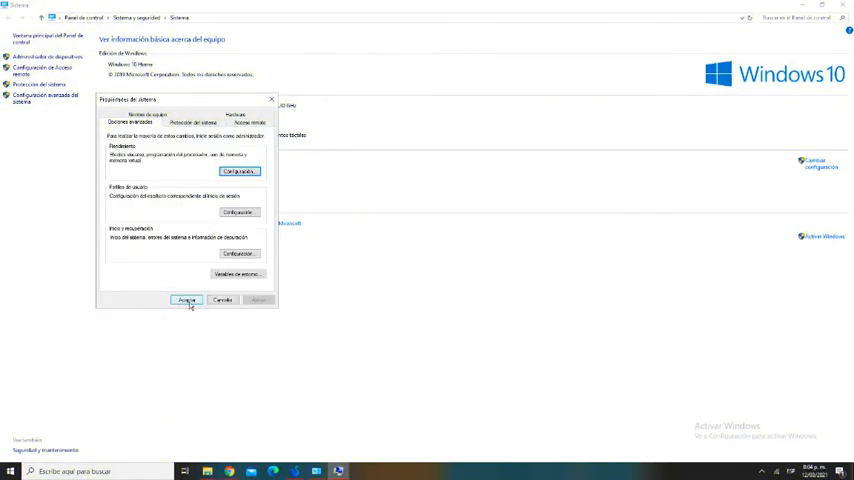
{"action": "left_click", "coordinate": [186, 300]}
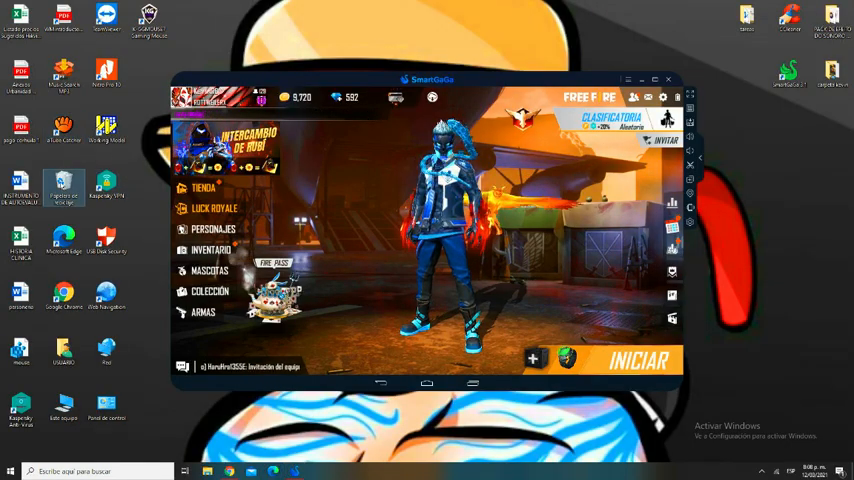
Empty the Papelera de reciclaje from the desktop, confirming permanent deletion
{"action": "right_click", "coordinate": [64, 180]}
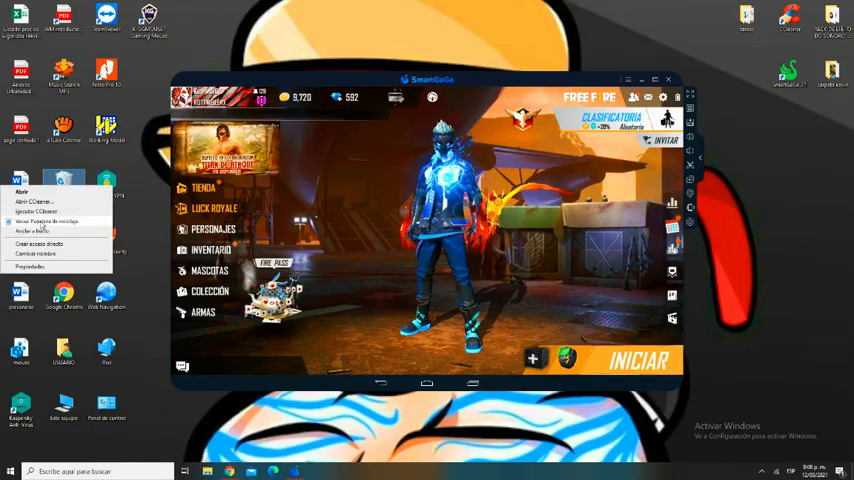
{"action": "left_click", "coordinate": [42, 232]}
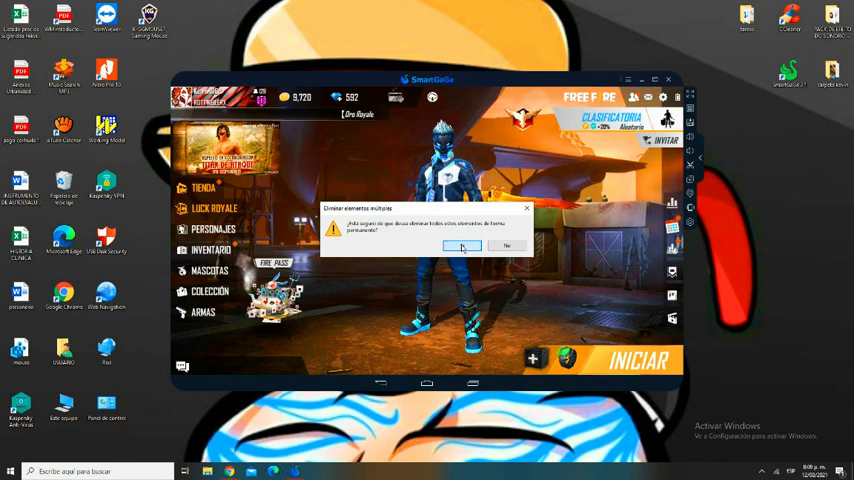
{"action": "left_click", "coordinate": [462, 246]}
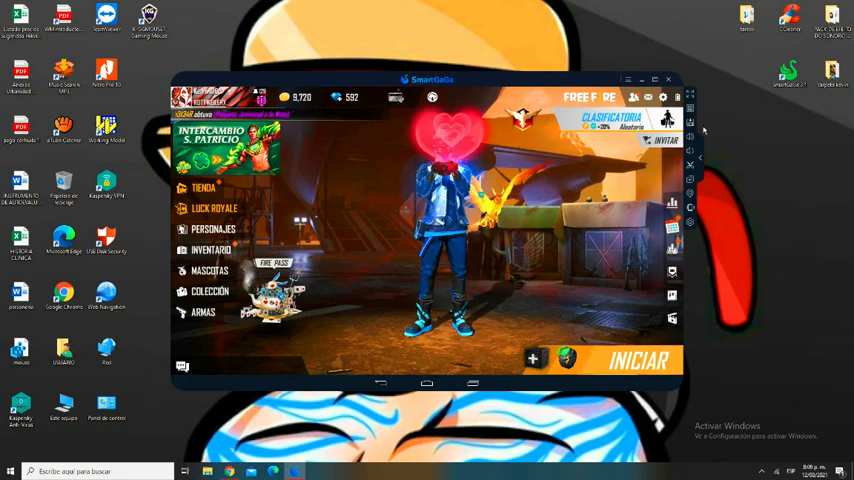
{"action": "left_click", "coordinate": [640, 360]}
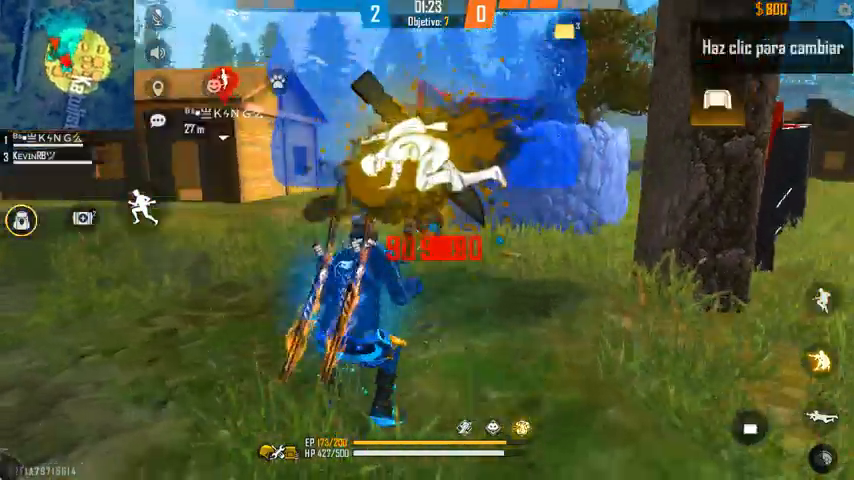